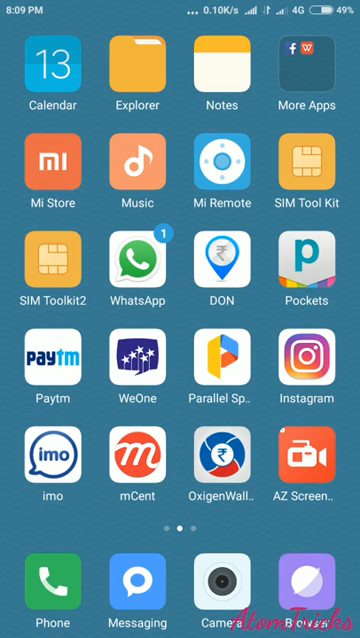
Swipe across the MIUI Home screen to reach and launch the Settings app.
{"action": "scroll", "scroll_direction": "left", "scroll_amount": 3}
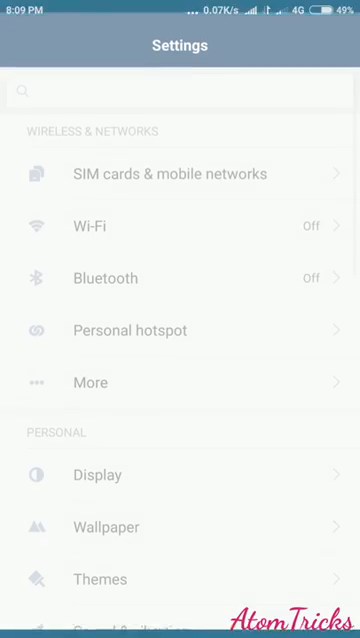
In Lock screen & fingerprint, switch off 'Wake lock screen for notifications'.
{"action": "scroll", "scroll_direction": "down", "scroll_amount": 3}
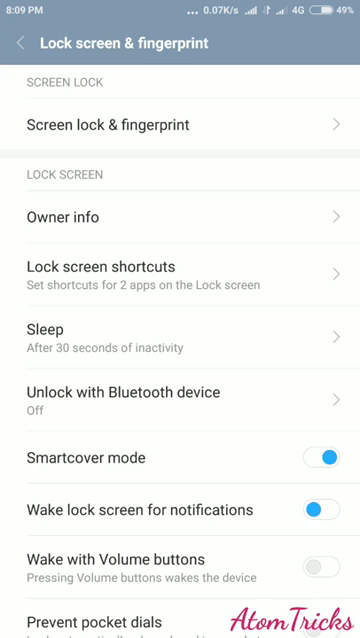
{"action": "left_click", "coordinate": [318, 510]}
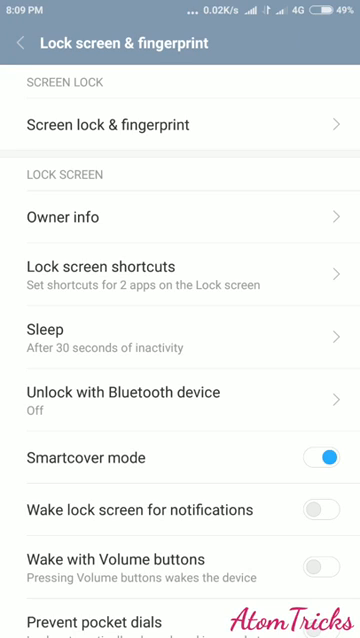